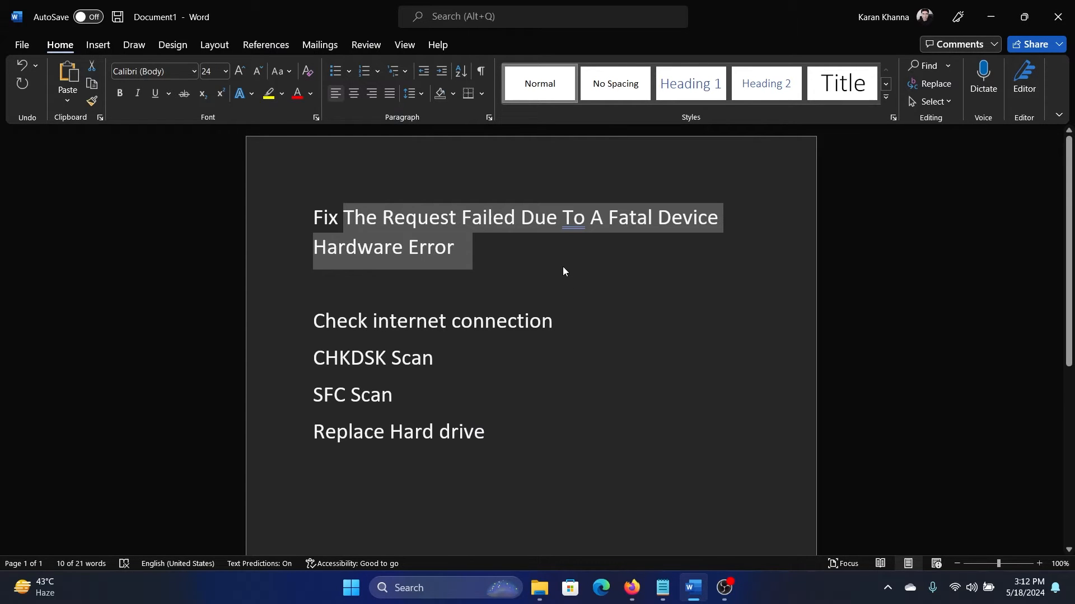
Step: Switch to Edge and load fast.com to run an internet speed test (reads 59 Mbps)
{"action": "left_click", "coordinate": [319, 322]}
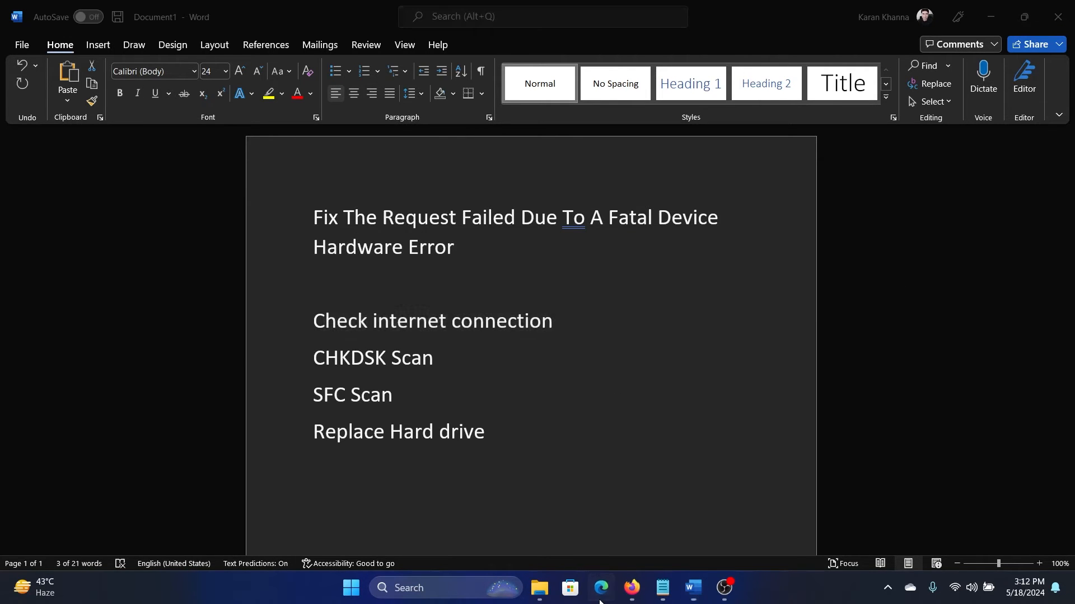
{"action": "left_click", "coordinate": [600, 593]}
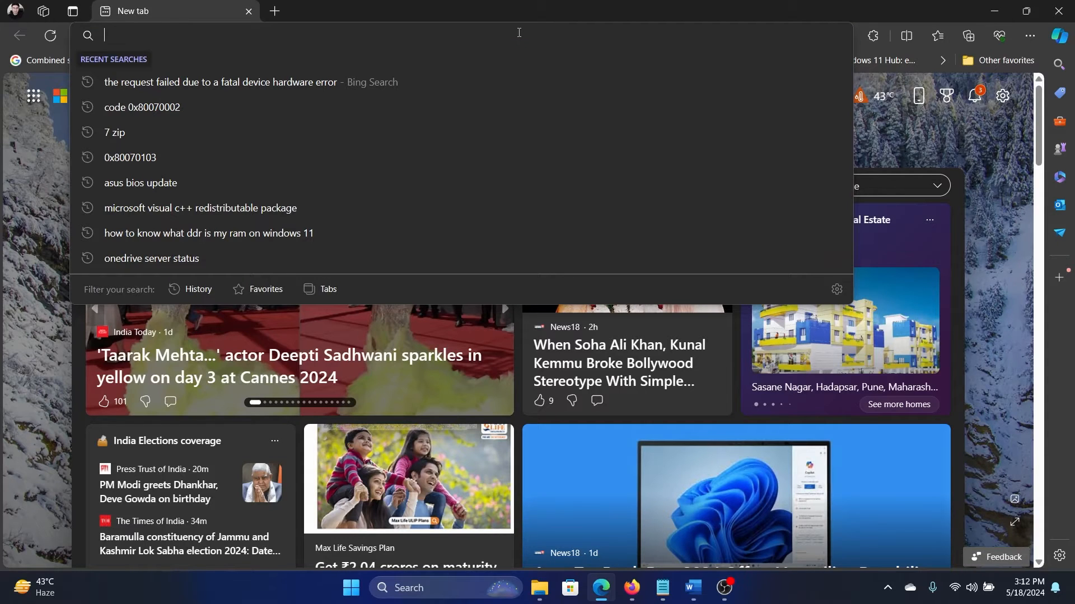
{"action": "type", "text": "fast.com"}
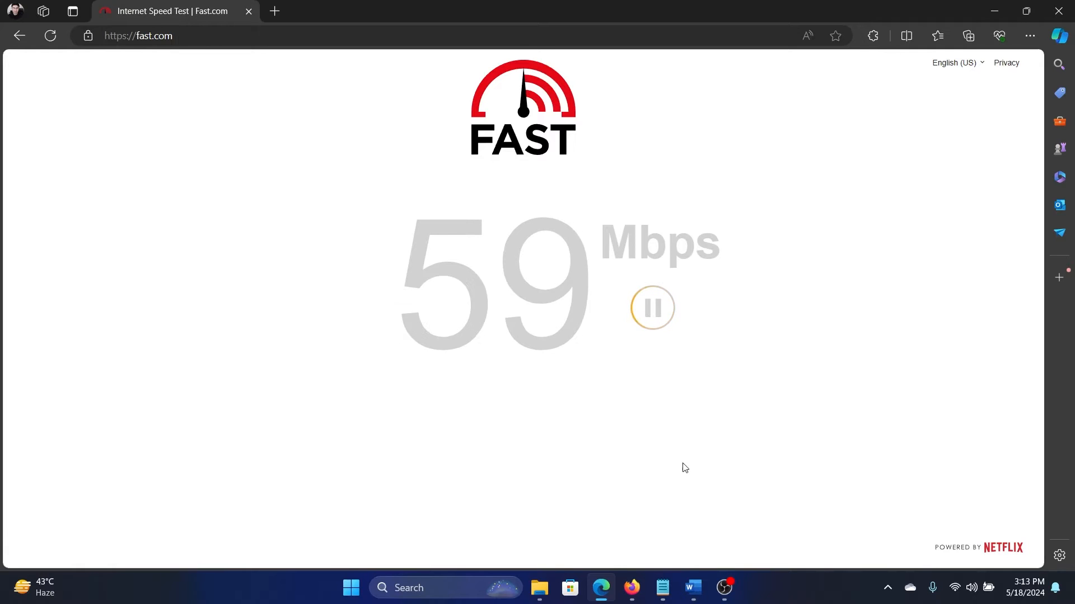
Step: Return to the Word outline, highlight the 'Check internet connection' fix, then bring up Windows Search
{"action": "left_click", "coordinate": [692, 588]}
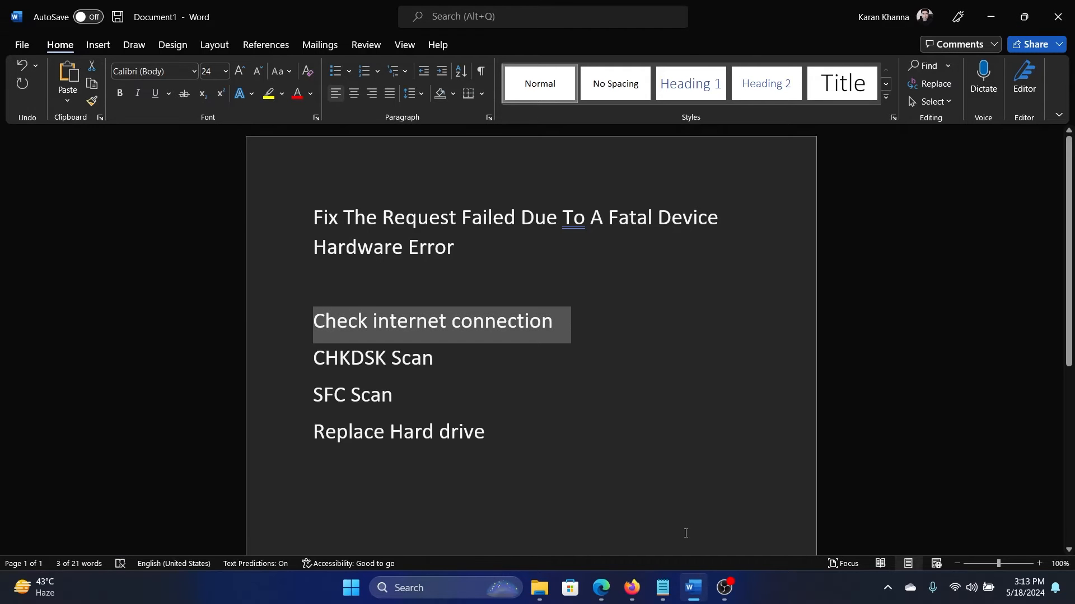
{"action": "double_click", "coordinate": [373, 357]}
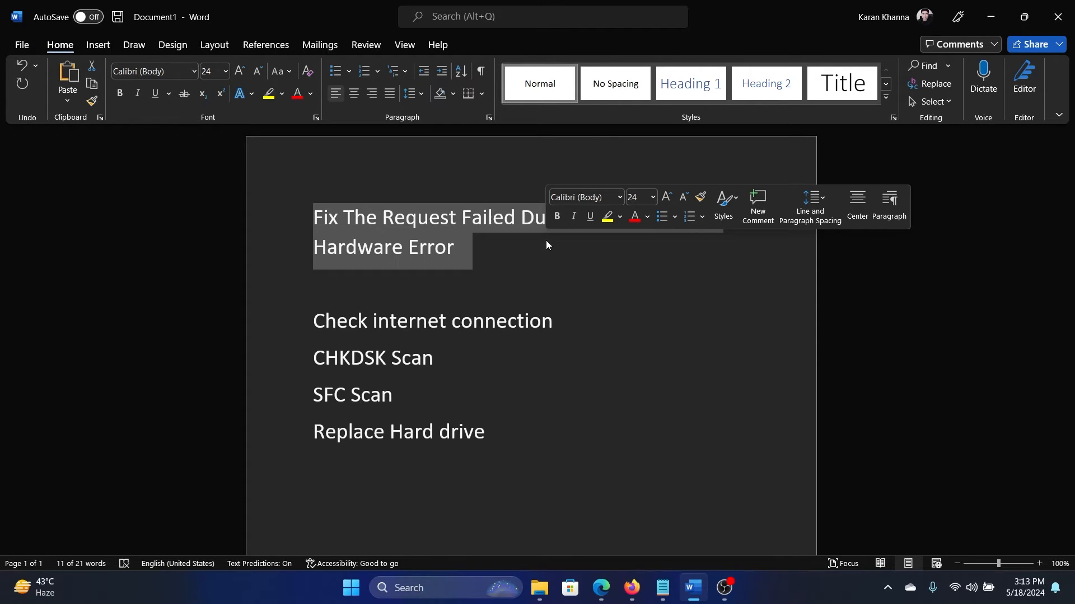
{"action": "left_click", "coordinate": [469, 374]}
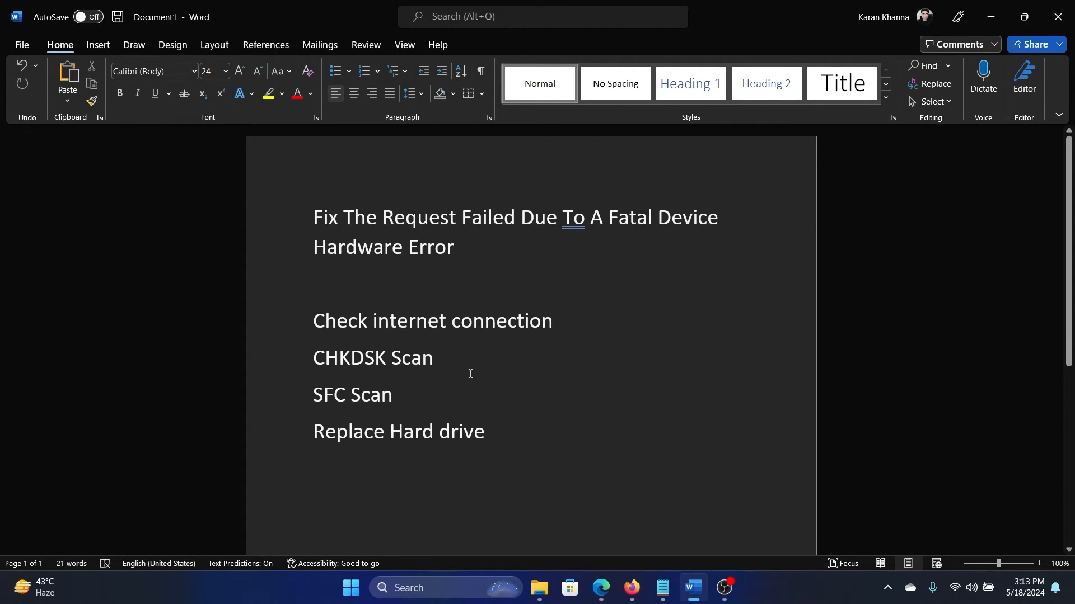
{"action": "left_click", "coordinate": [458, 246]}
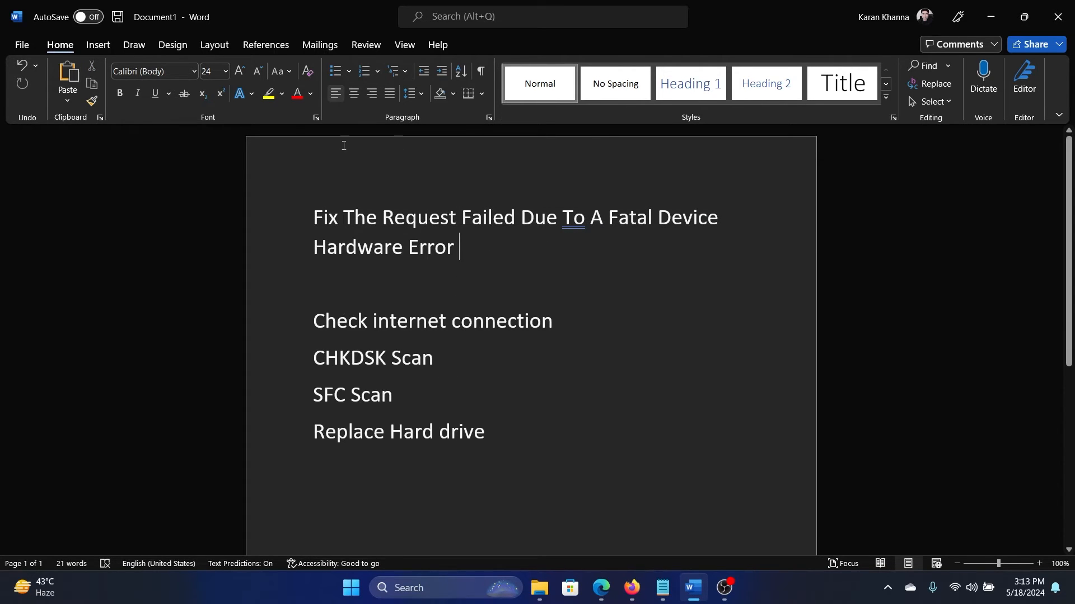
{"action": "left_click", "coordinate": [446, 588]}
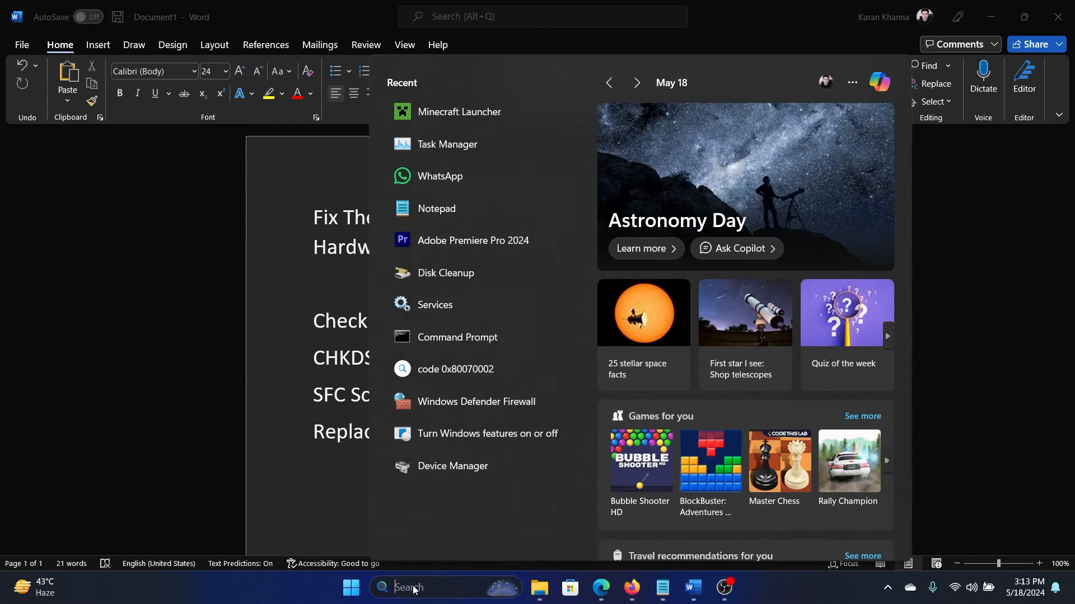
Step: Launch Command Prompt as administrator and run chkdsk /r /f to schedule a disk check
{"action": "type", "text": "command Prompt"}
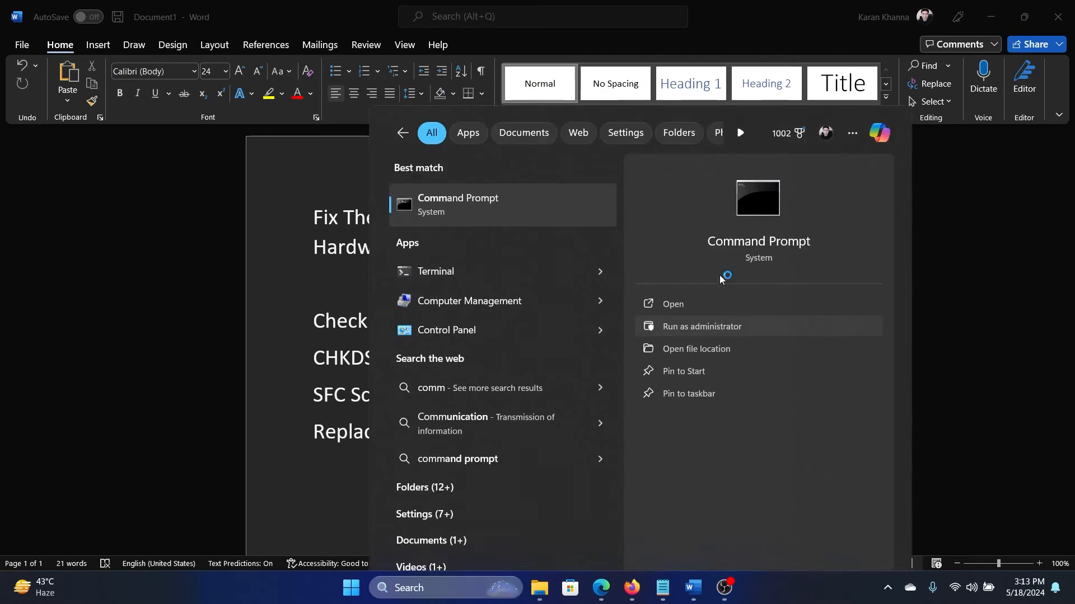
{"action": "left_click", "coordinate": [701, 325]}
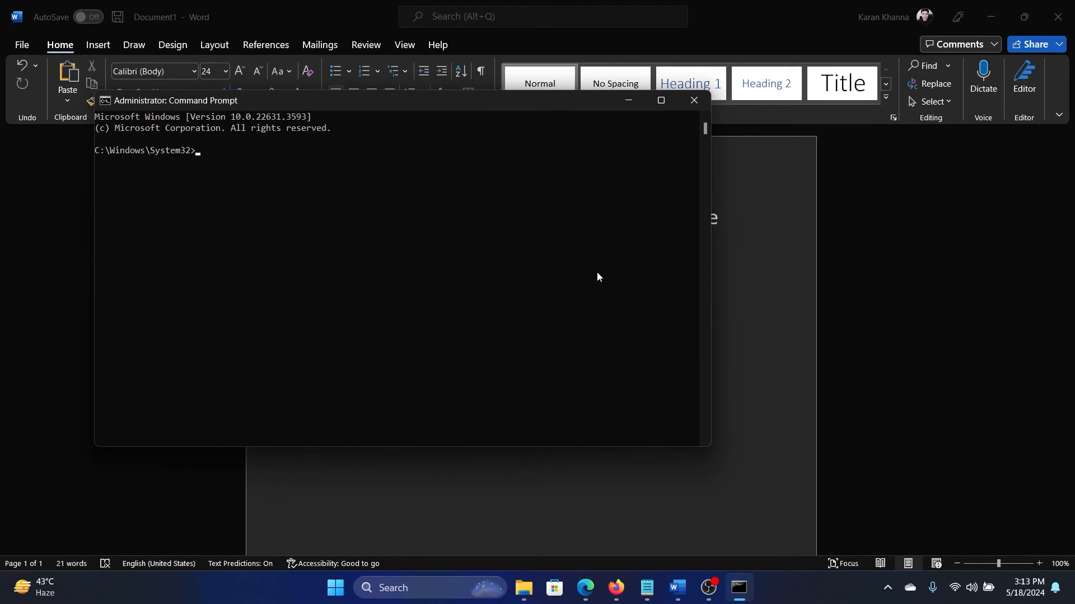
{"action": "type", "text": "chkdsk"}
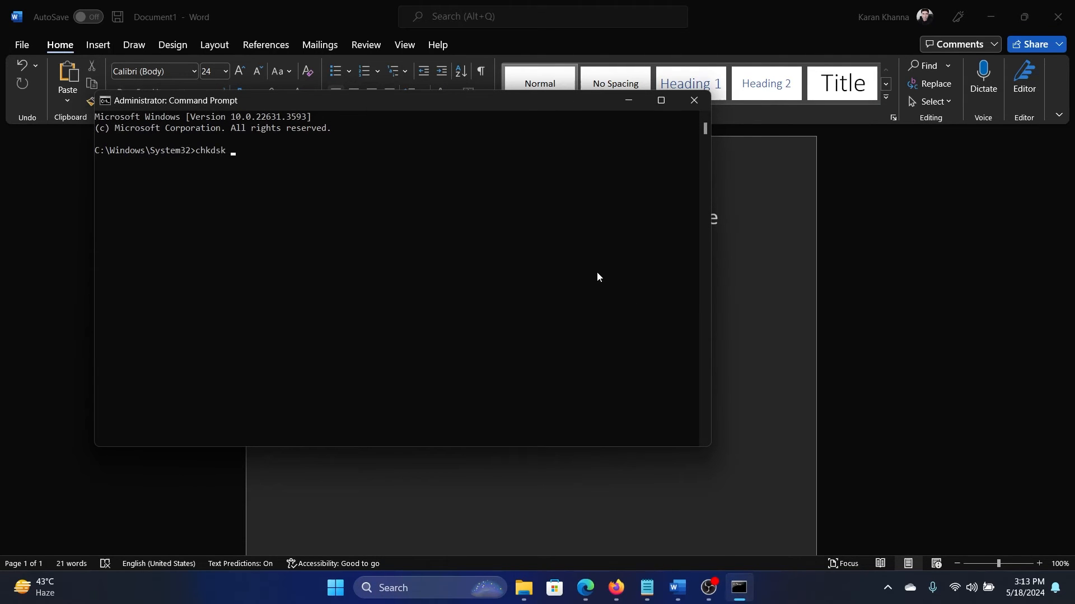
{"action": "type", "text": "/r /f"}
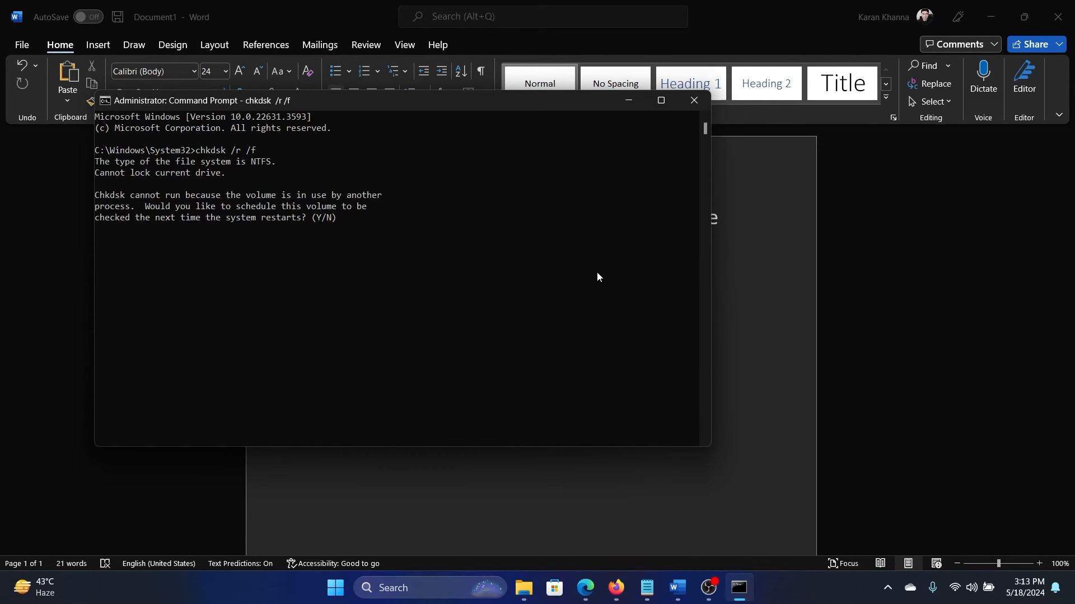
Step: Minimize the console and reopen Windows Search for the next command
{"action": "left_click", "coordinate": [692, 99]}
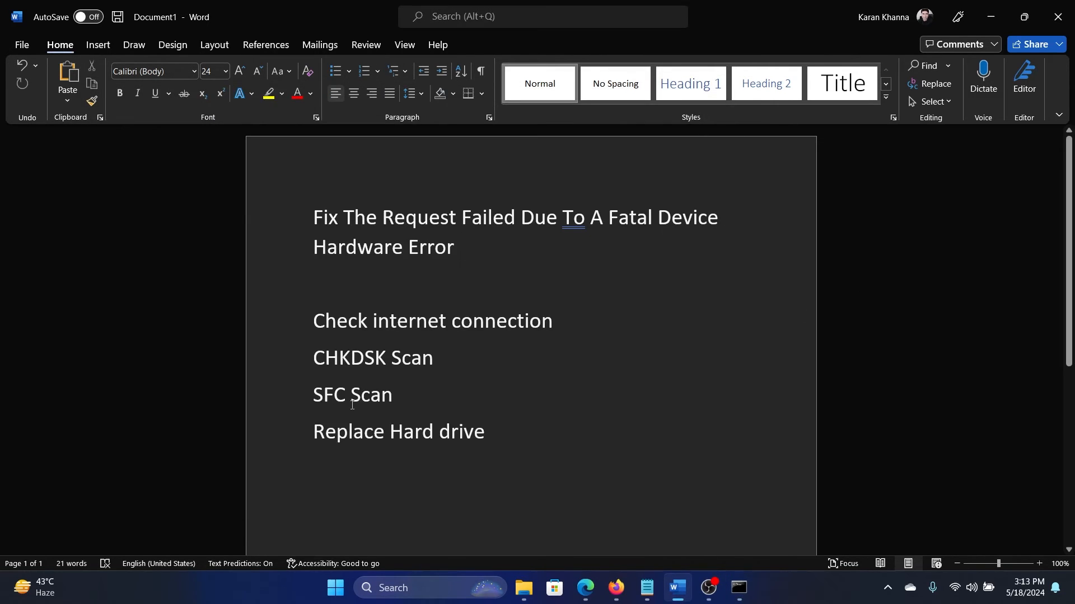
{"action": "left_click", "coordinate": [738, 593]}
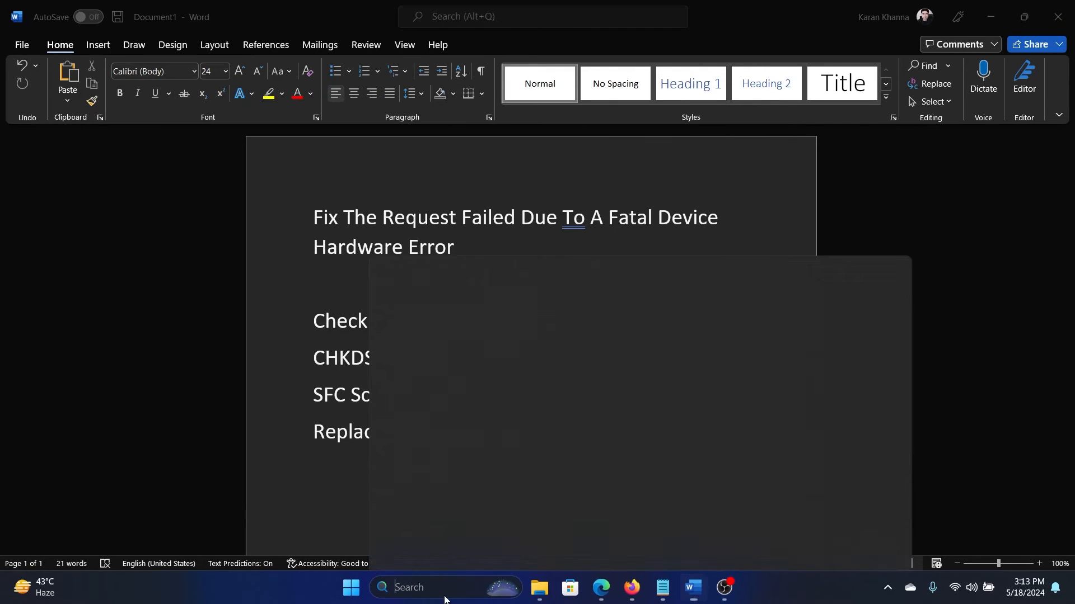
Step: Launch another administrator Command Prompt, start sfc /scannow, and minimize it while it scans
{"action": "type", "text": "com"}
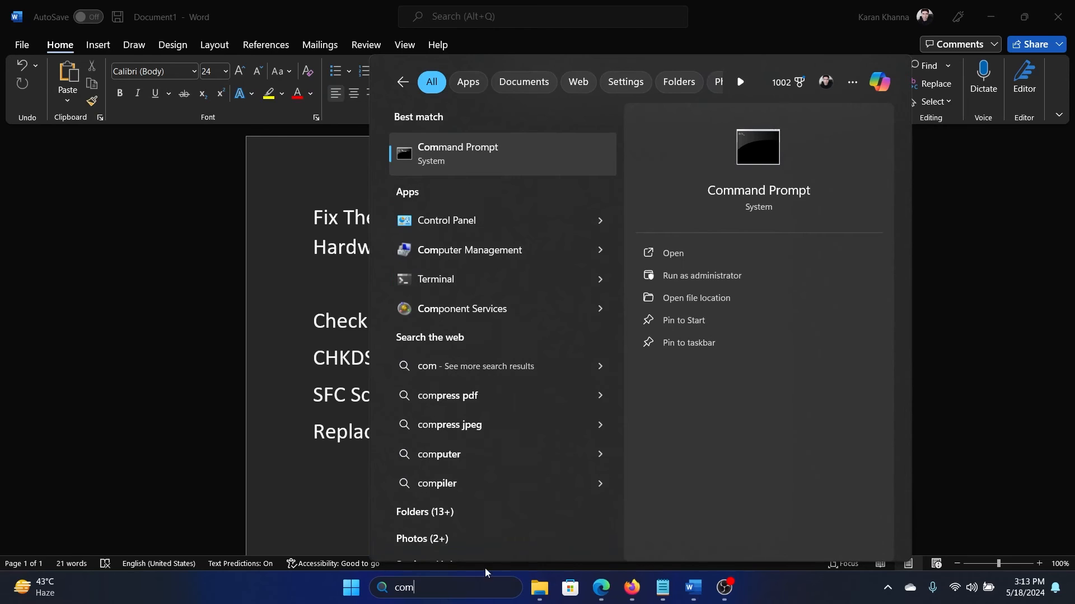
{"action": "left_click", "coordinate": [700, 275]}
{"action": "type", "text": "sfc"}
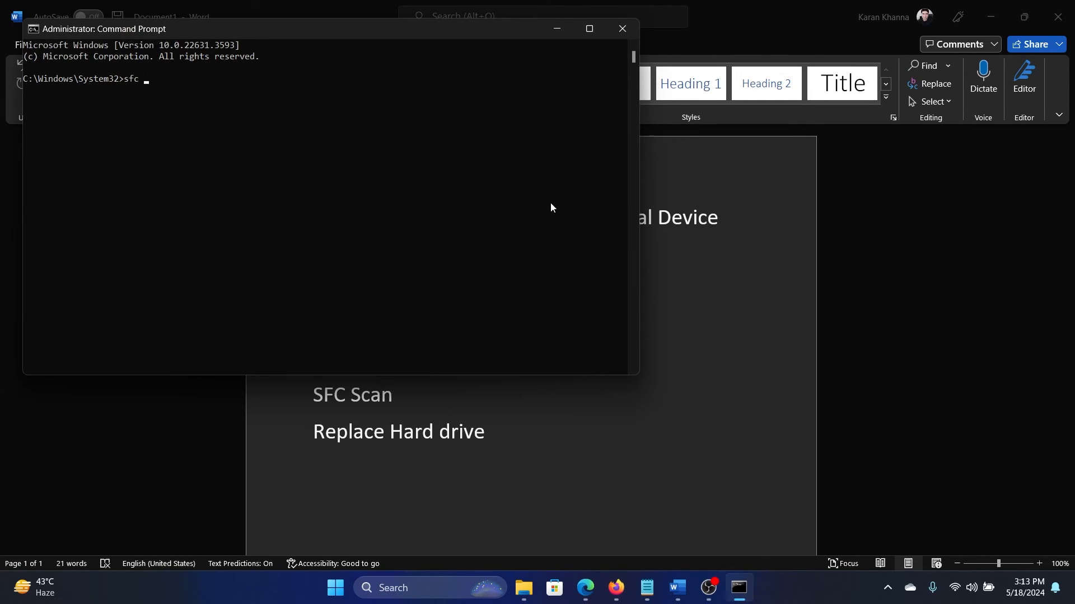
{"action": "type", "text": "/scannow"}
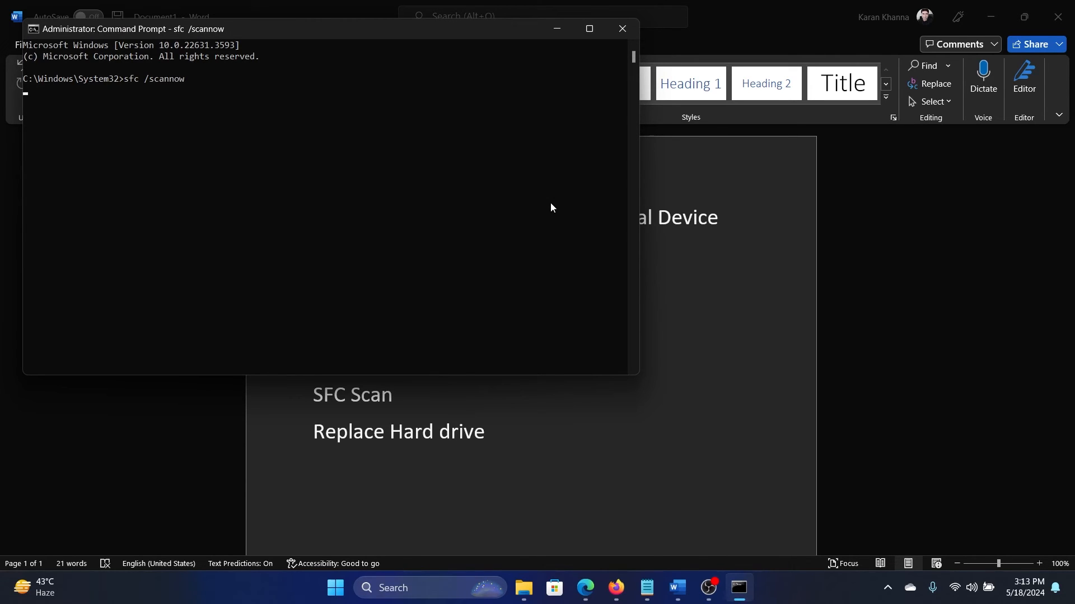
{"action": "left_click", "coordinate": [621, 29]}
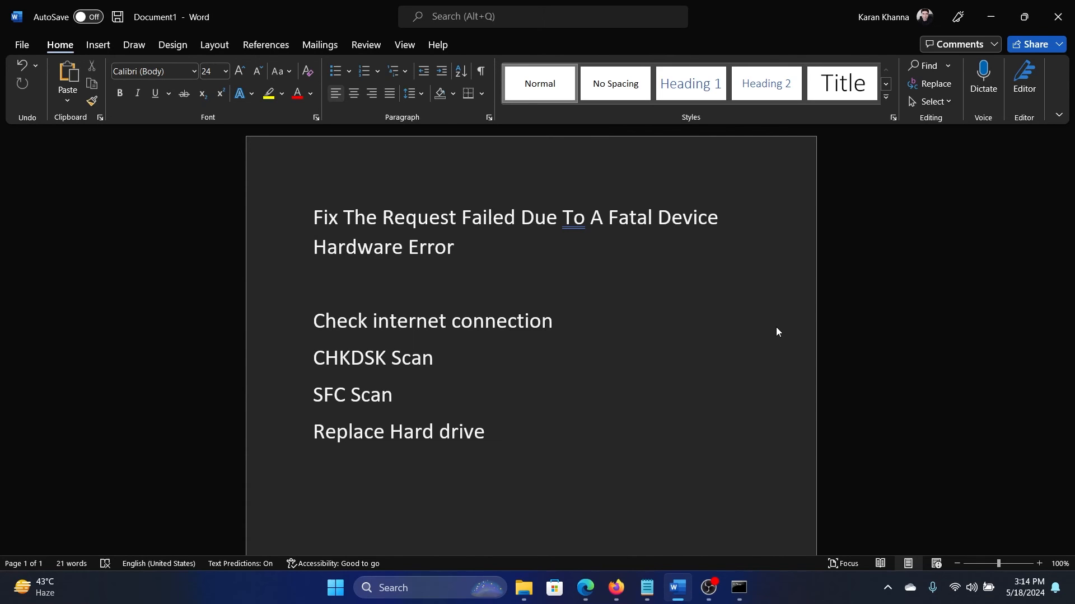
{"action": "double_click", "coordinate": [347, 432]}
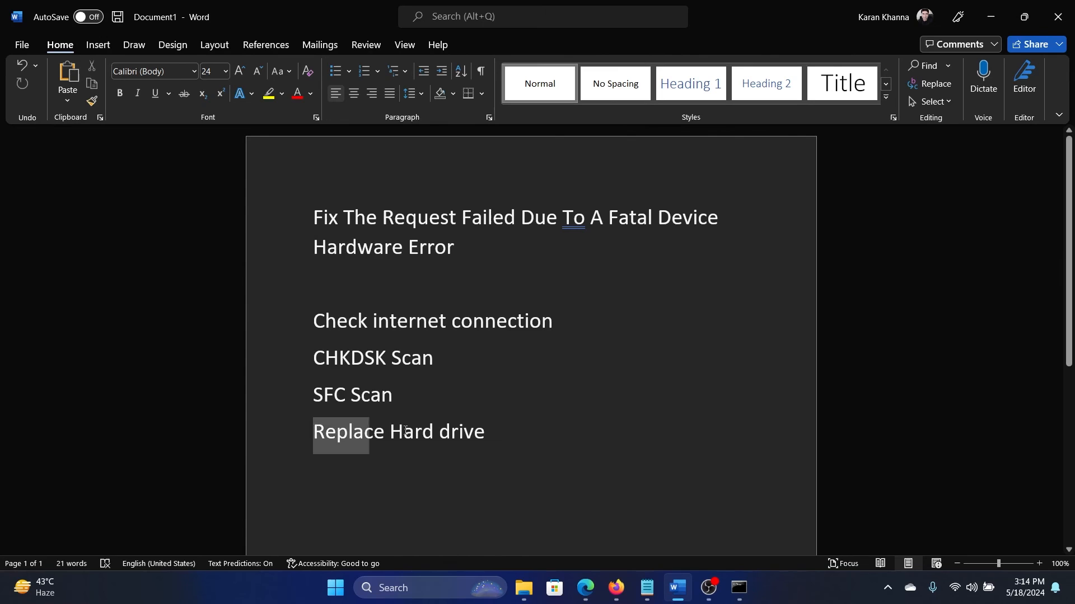
{"action": "left_click", "coordinate": [538, 448]}
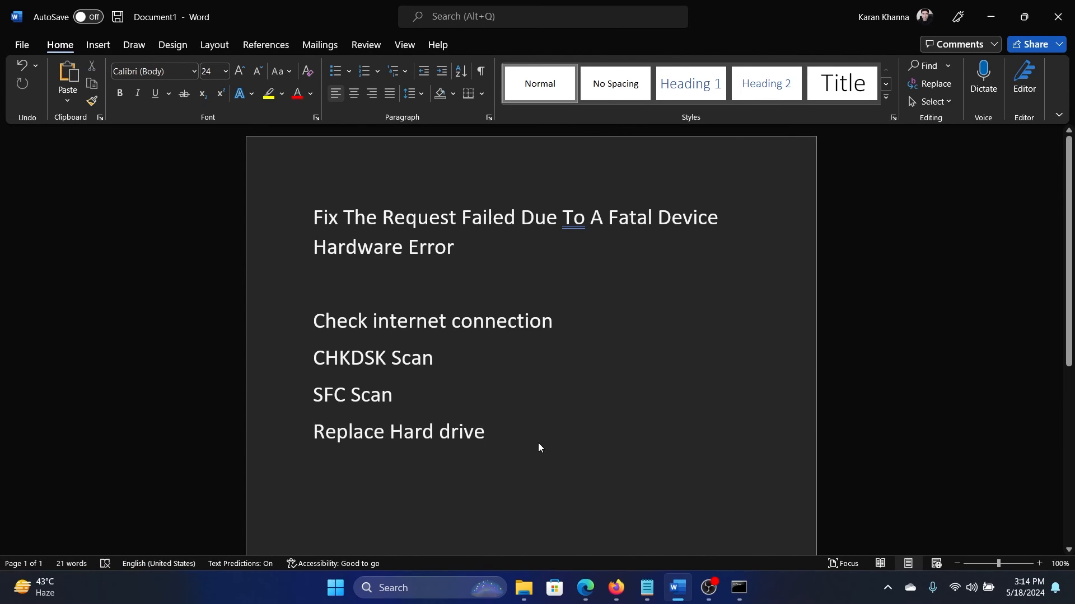
{"action": "left_click", "coordinate": [490, 432]}
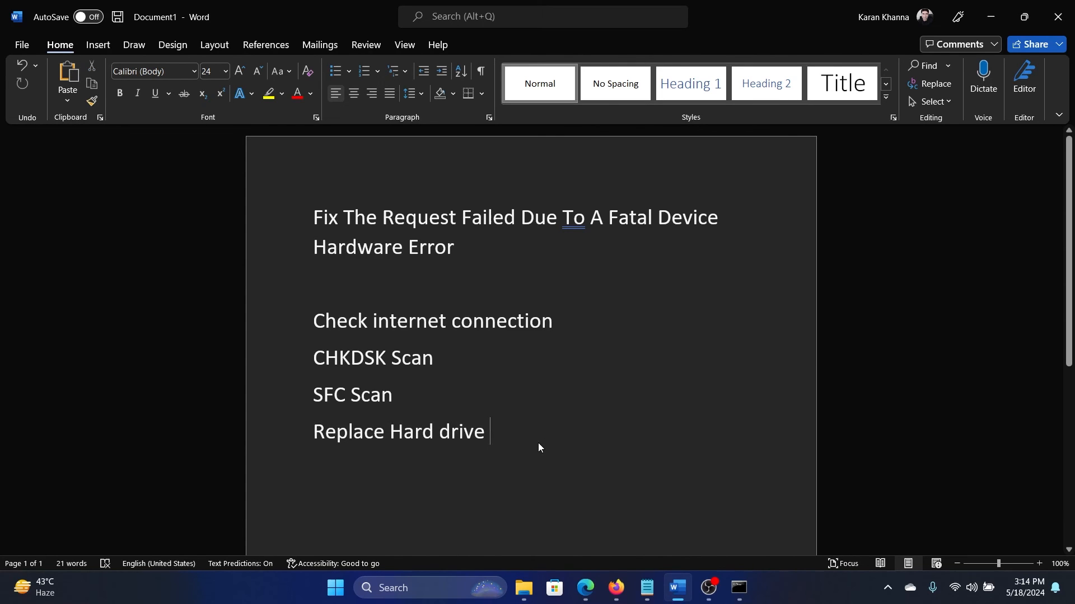